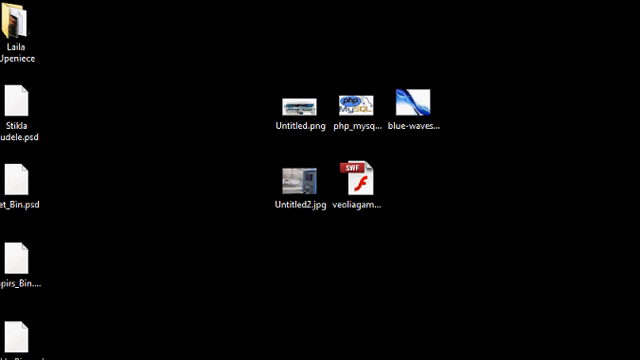
# Step: Connect to the server via the WinSCP shortcut and browse the remote pane into /var/lib
pyautogui.click(406, 108)
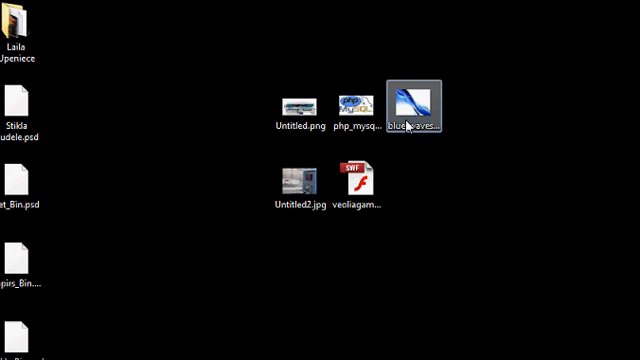
pyautogui.doubleClick(408, 96)
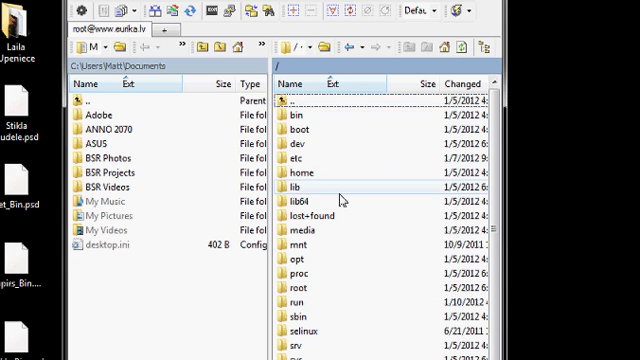
pyautogui.scroll(-3)
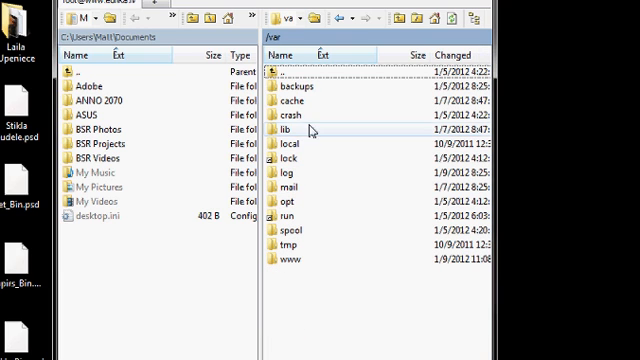
pyautogui.moveTo(288, 136)
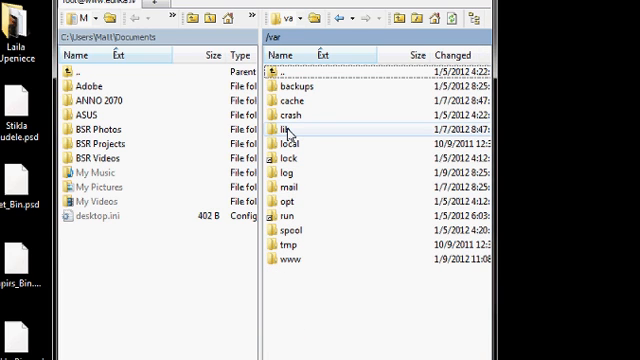
pyautogui.doubleClick(292, 132)
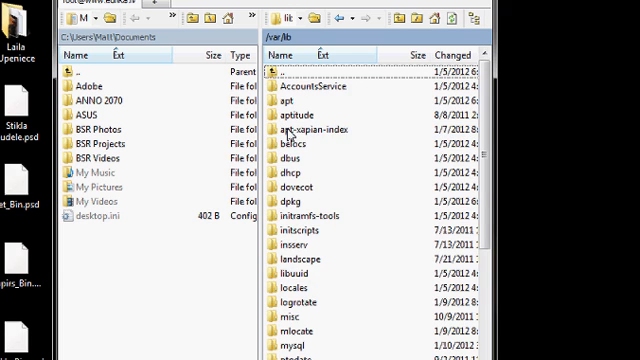
pyautogui.scroll(-3)
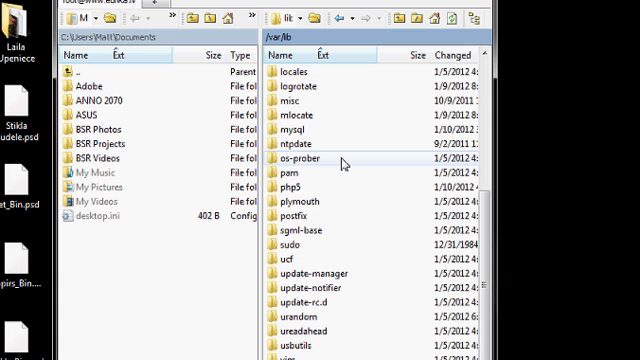
# Step: Browse into /var/lib/mysql and look through database folders like the eureka sets and math2php
pyautogui.doubleClick(292, 132)
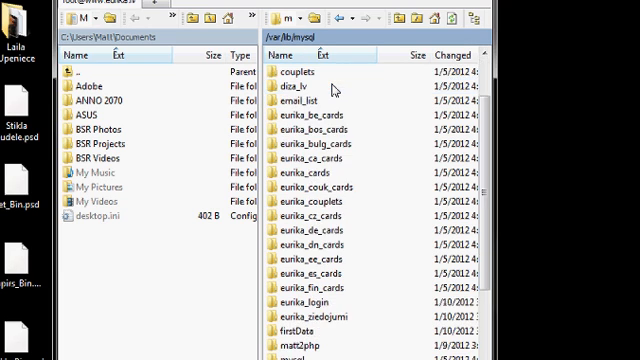
pyautogui.scroll(-3)
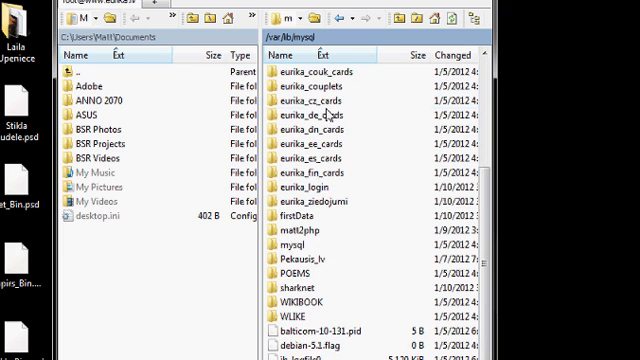
pyautogui.scroll(-3)
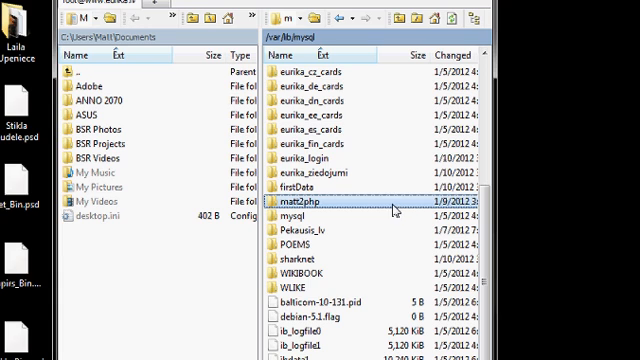
pyautogui.moveTo(392, 206)
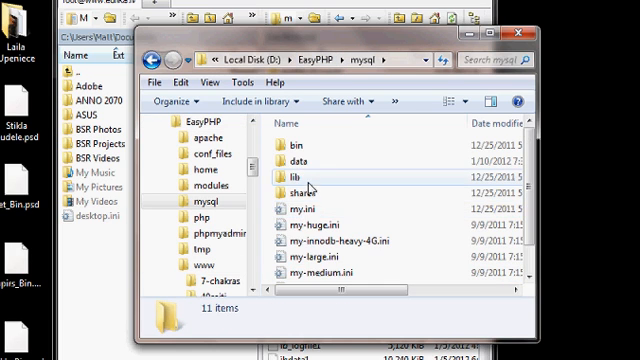
# Step: Enter the data subfolder of the local D:\EasyPHP\mysql installation
pyautogui.doubleClick(292, 172)
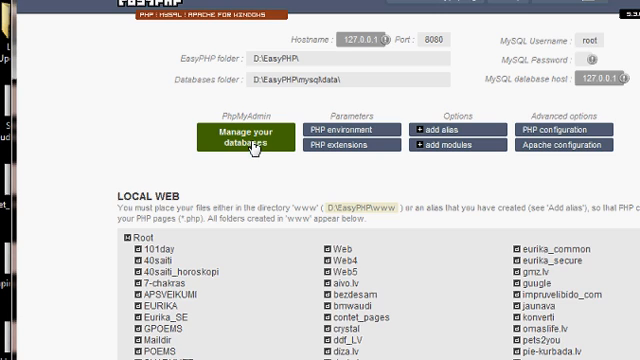
# Step: Launch phpMyAdmin via "Manage your databases" on the EasyPHP administration page
pyautogui.click(240, 138)
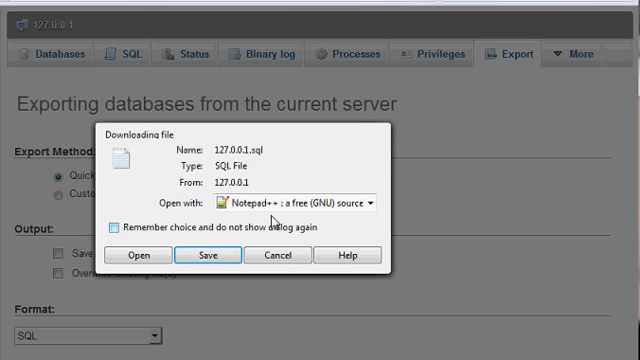
pyautogui.moveTo(276, 220)
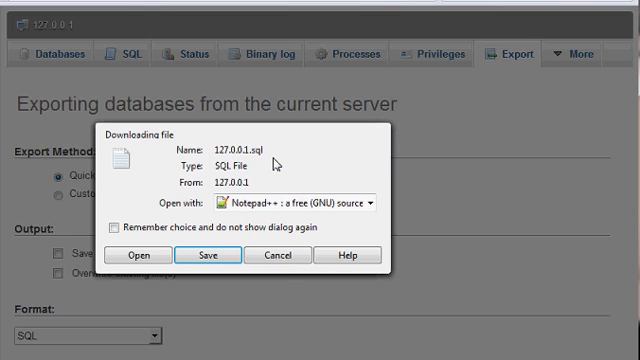
pyautogui.moveTo(278, 184)
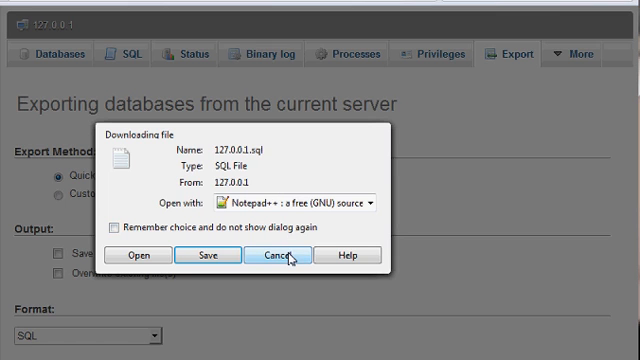
# Step: Cancel the 127.0.0.1.sql download, leaving the quick SQL export page open
pyautogui.click(288, 252)
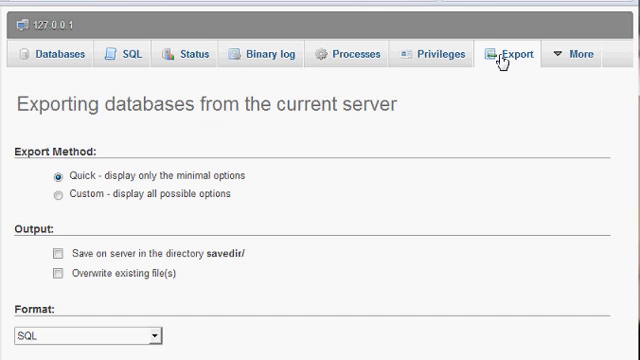
pyautogui.moveTo(512, 96)
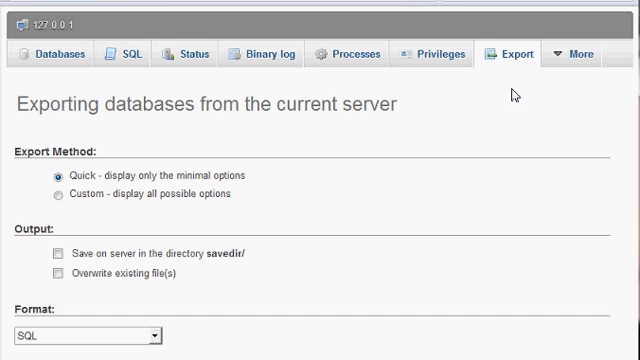
pyautogui.moveTo(512, 72)
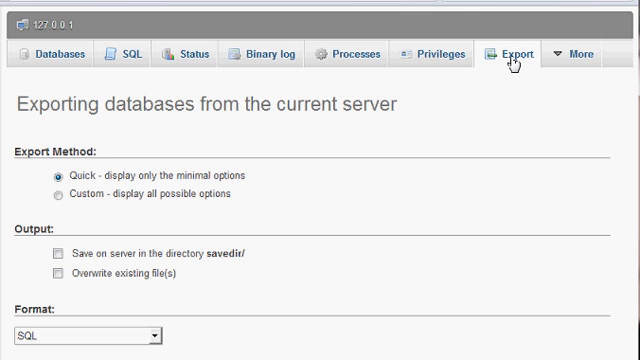
pyautogui.moveTo(512, 58)
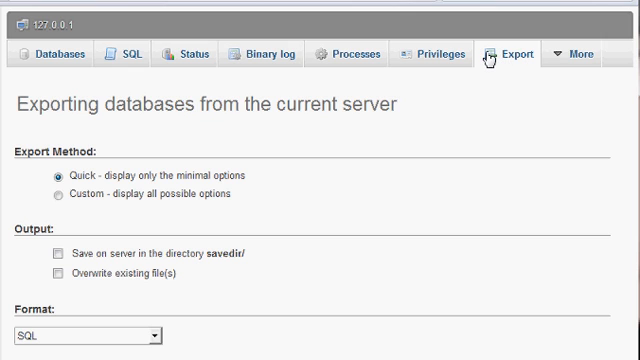
pyautogui.moveTo(512, 60)
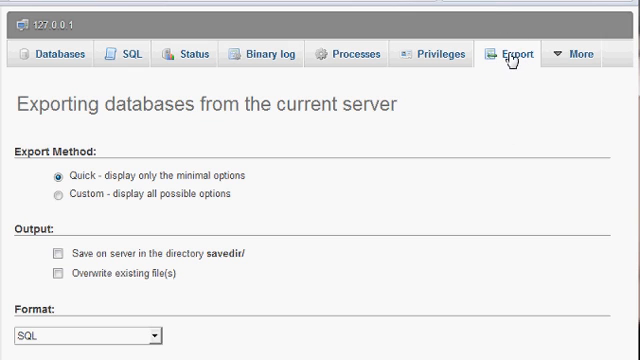